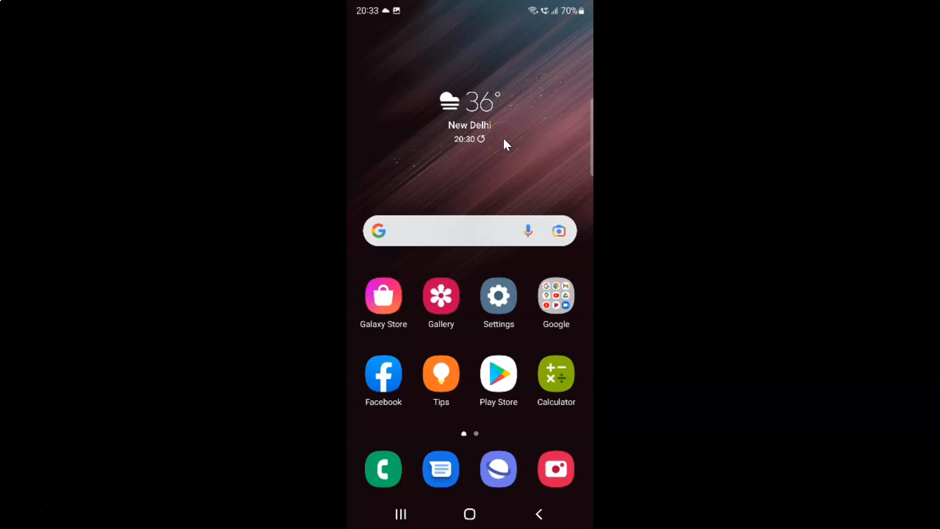
Launch Settings and go to the Advanced features page.
left_click(514, 145)
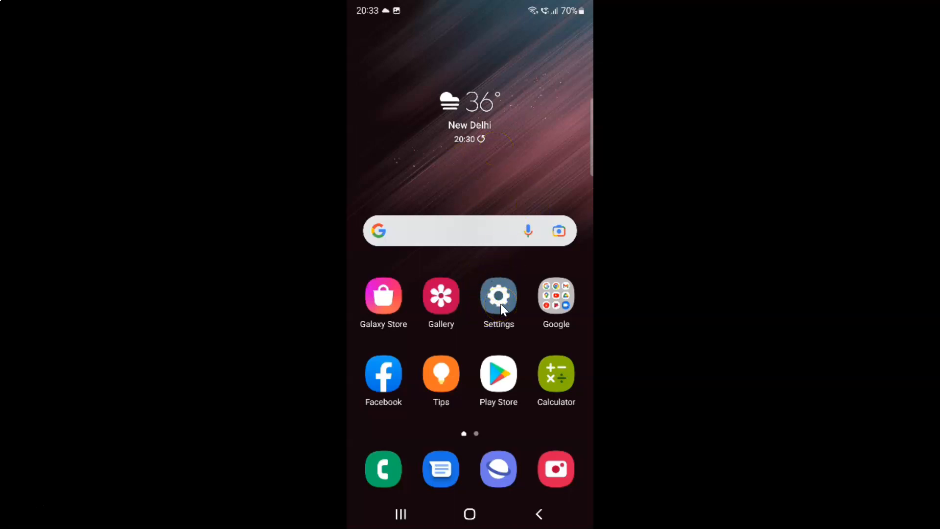
left_click(499, 296)
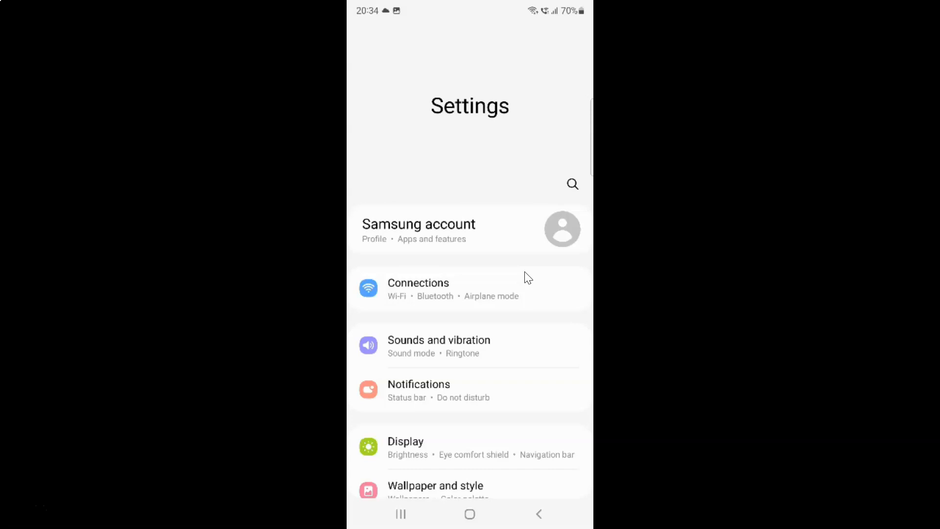
scroll("down", 3)
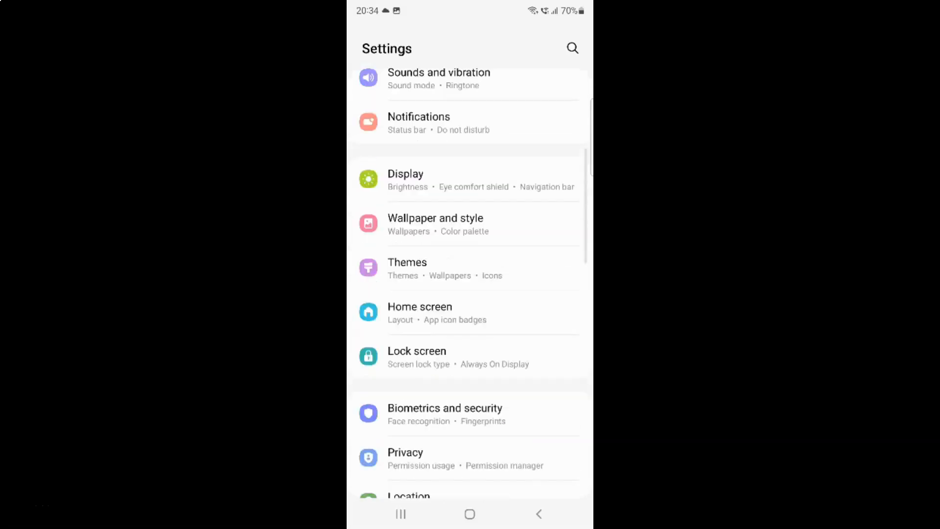
scroll("down", 3)
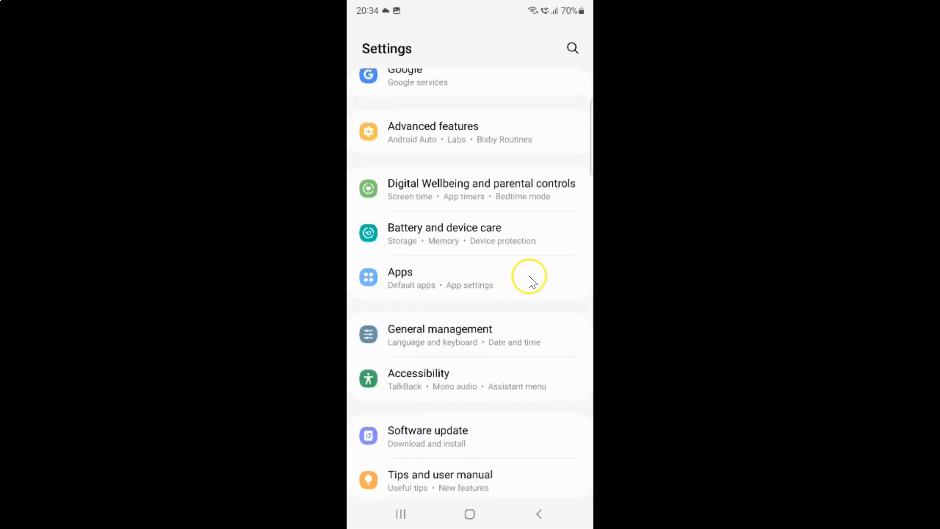
mouse_move(468, 138)
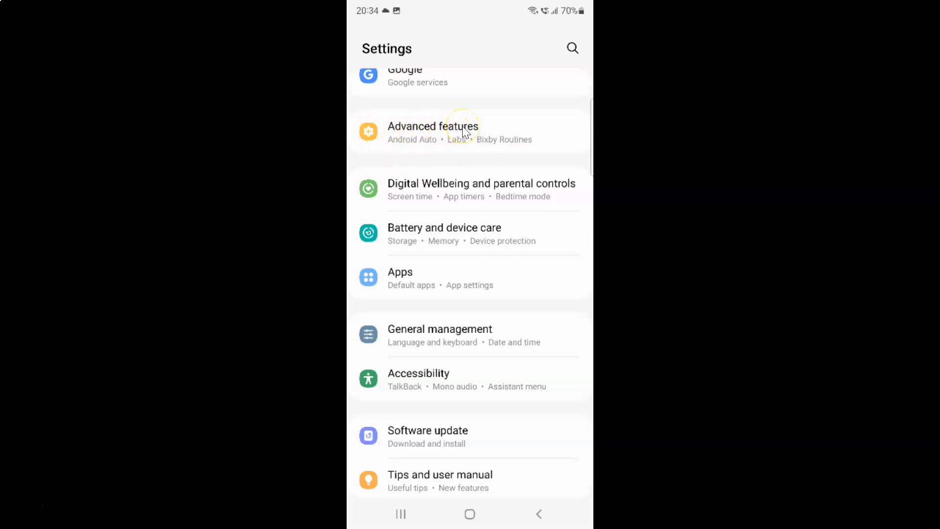
left_click(433, 130)
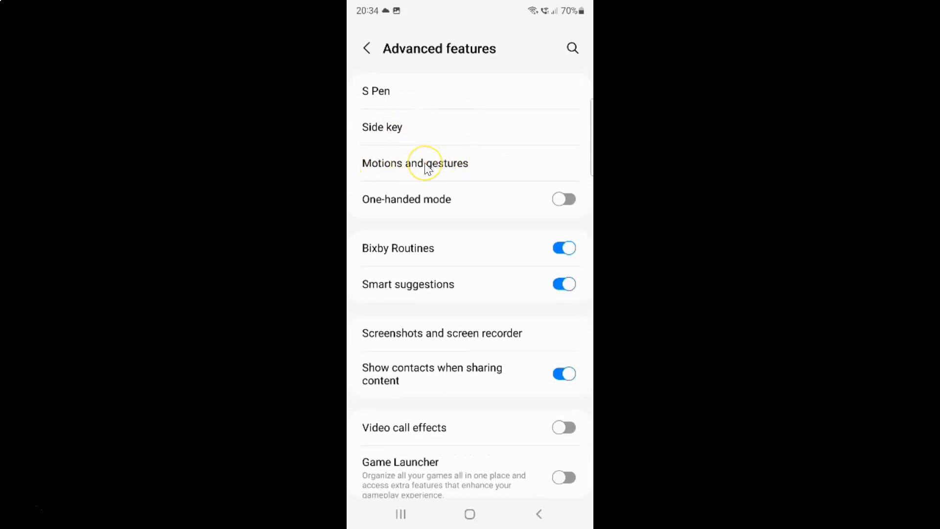
Enter the Motions and gestures settings page.
left_click(415, 163)
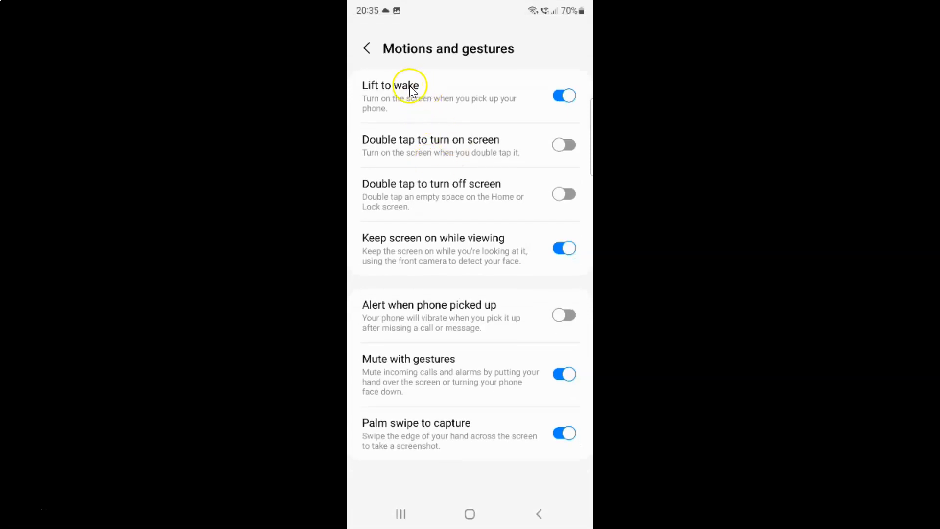
mouse_move(510, 53)
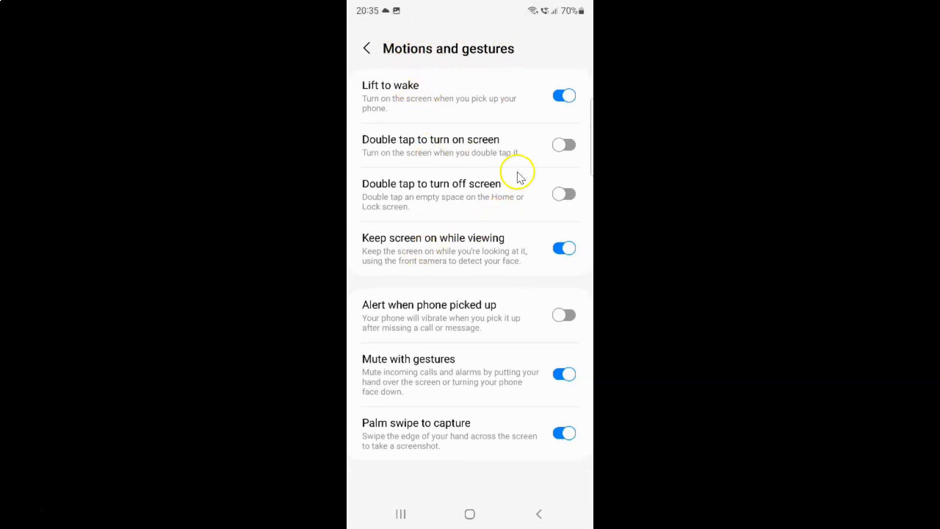
mouse_move(375, 191)
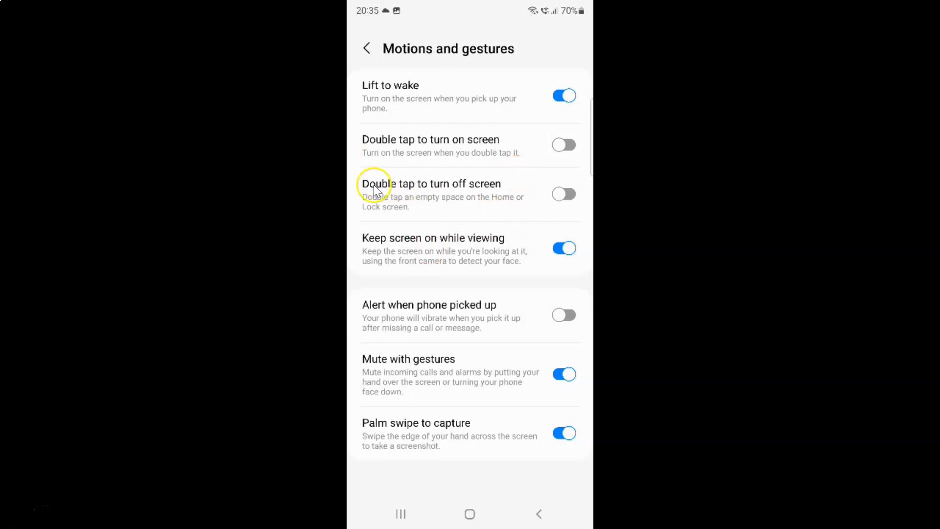
mouse_move(480, 186)
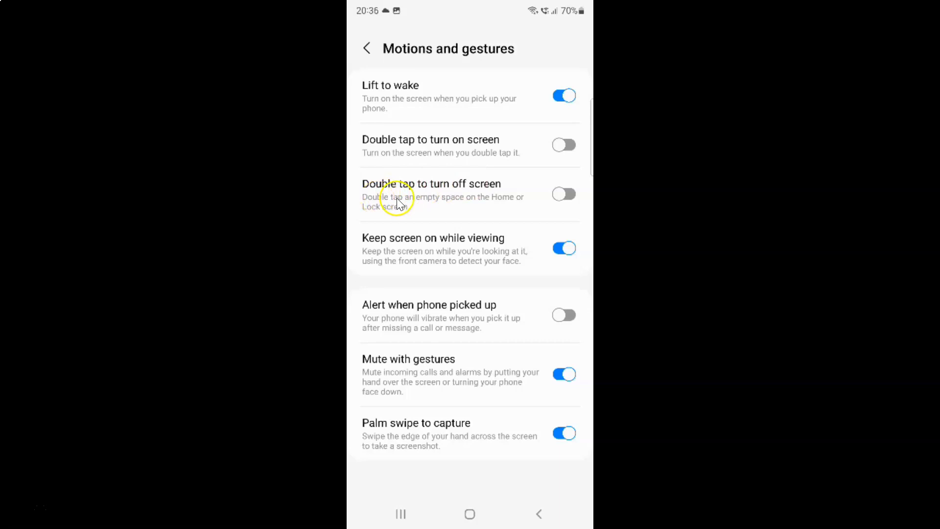
mouse_move(504, 200)
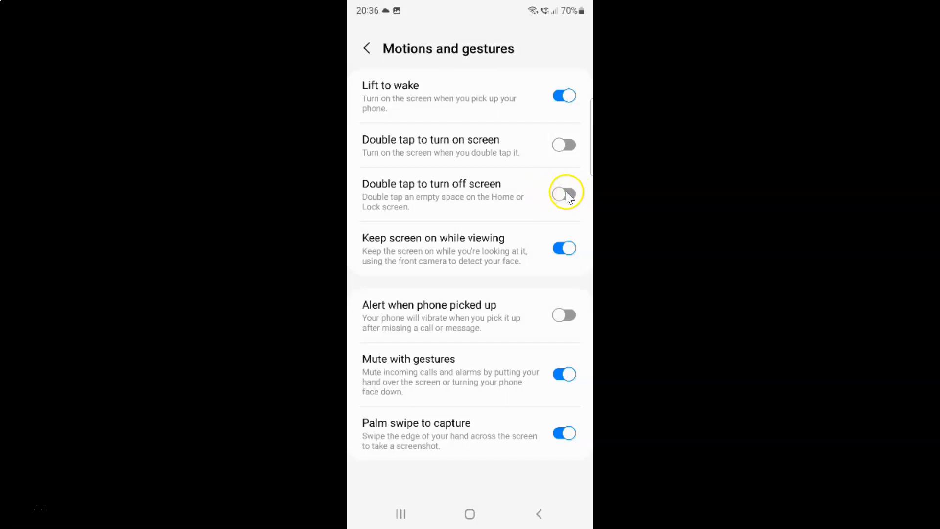
Toggle Double tap to turn off screen until it is on, then return to the main Settings list.
left_click(564, 193)
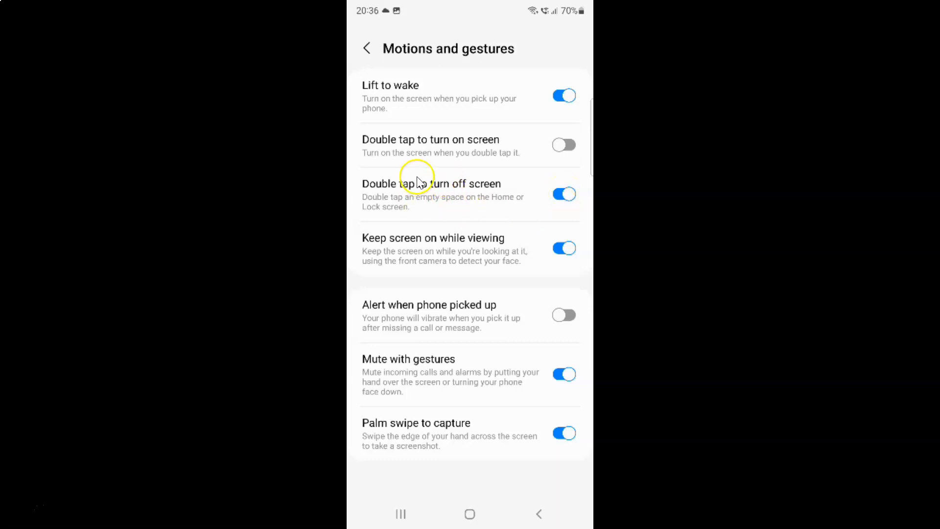
mouse_move(482, 174)
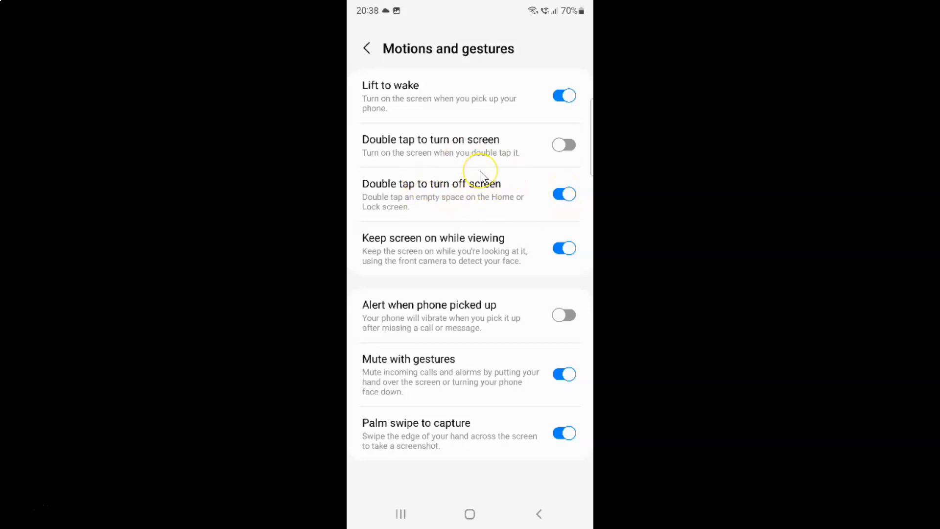
mouse_move(499, 194)
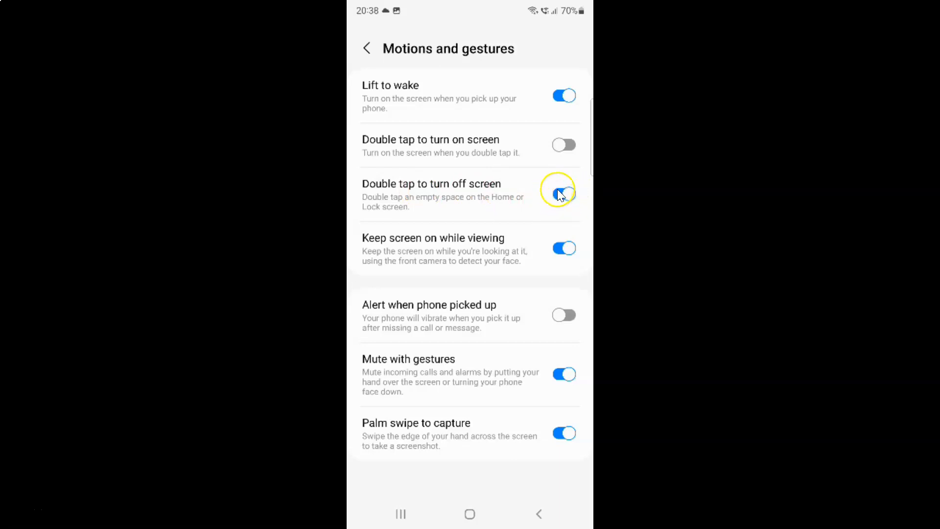
left_click(562, 192)
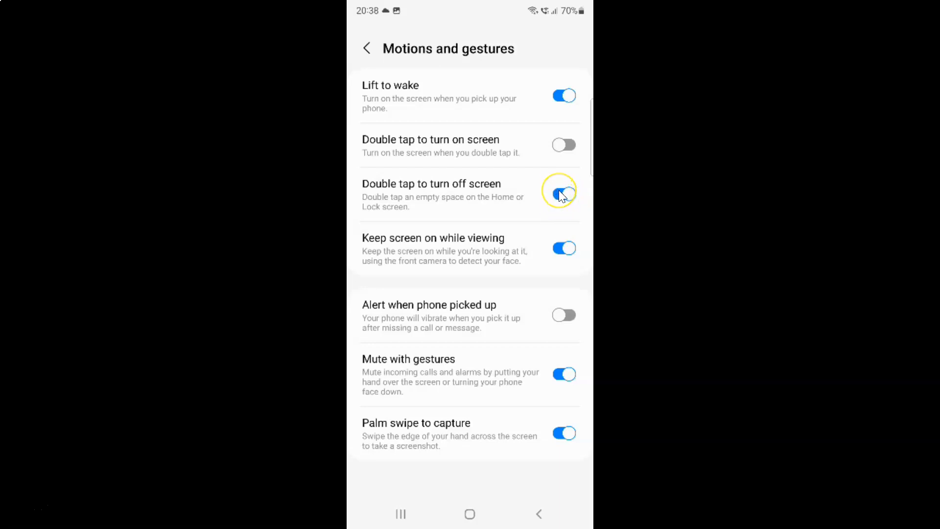
left_click(563, 193)
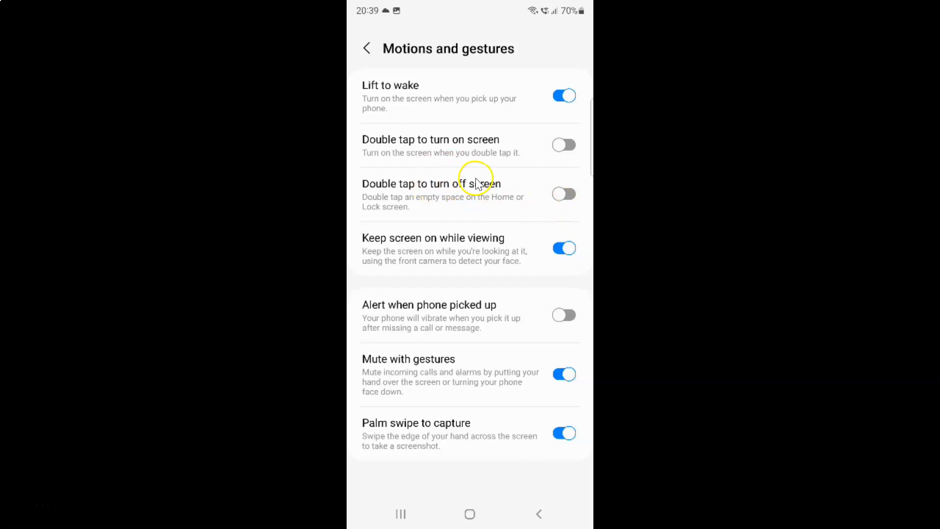
mouse_move(476, 185)
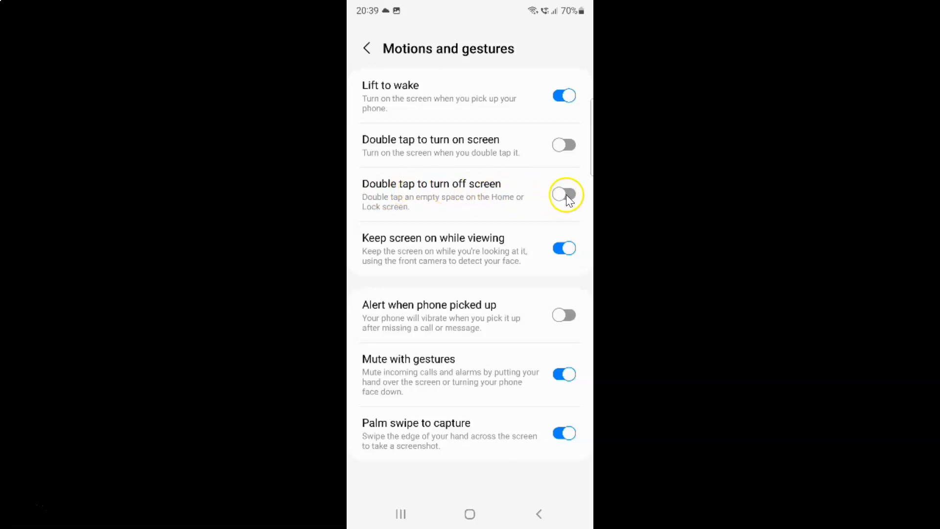
left_click(564, 194)
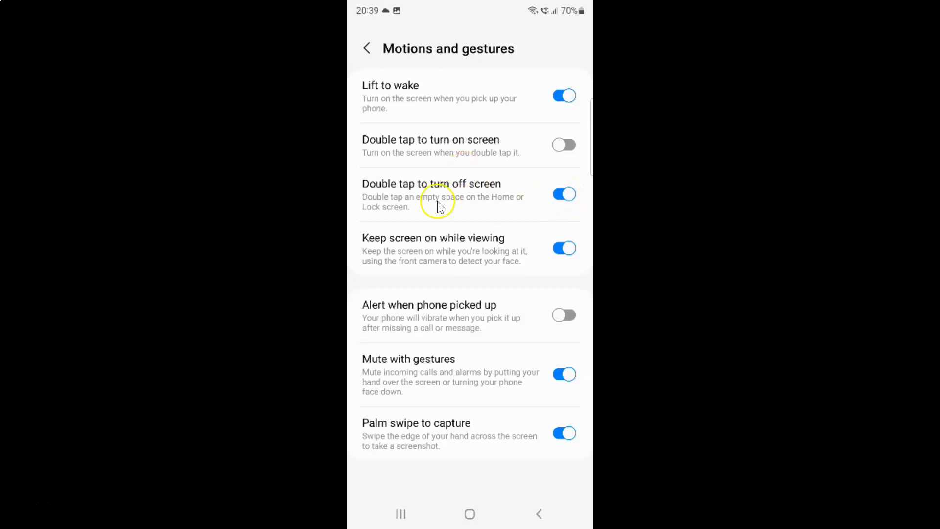
mouse_move(457, 200)
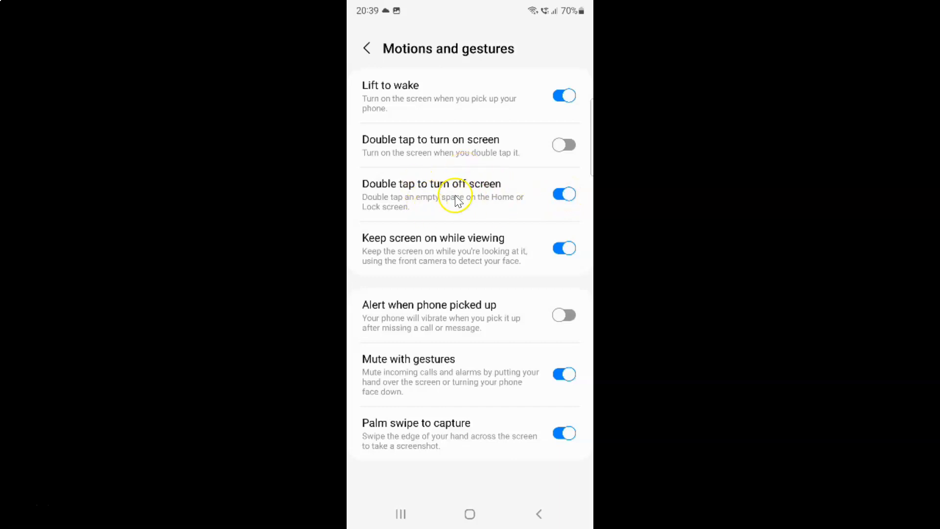
mouse_move(369, 49)
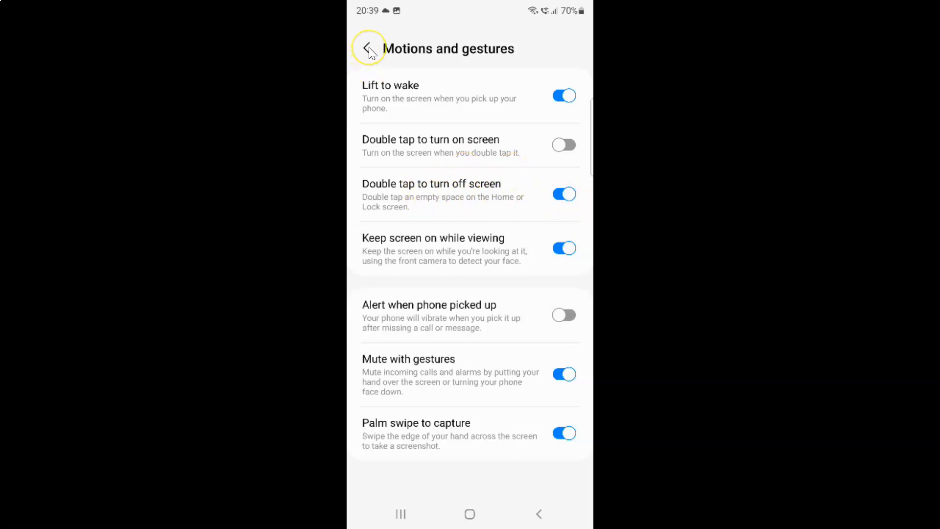
left_click(369, 49)
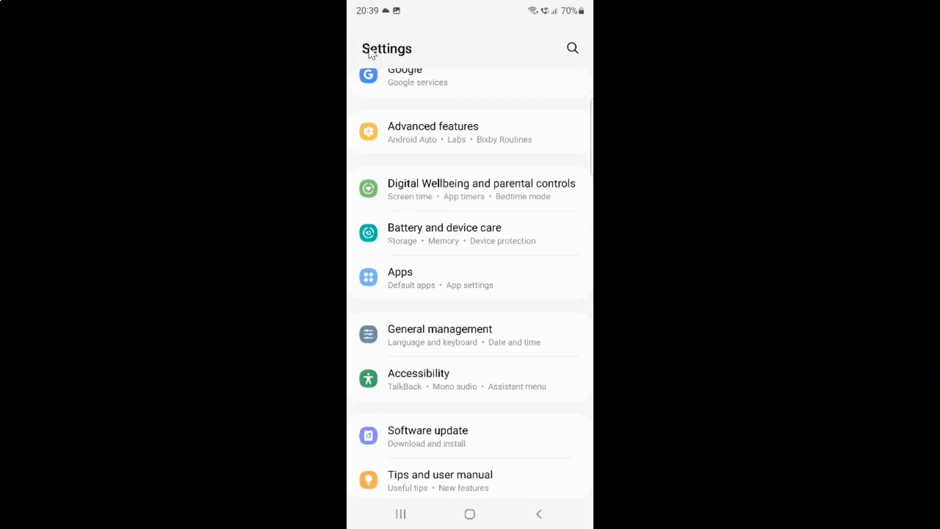